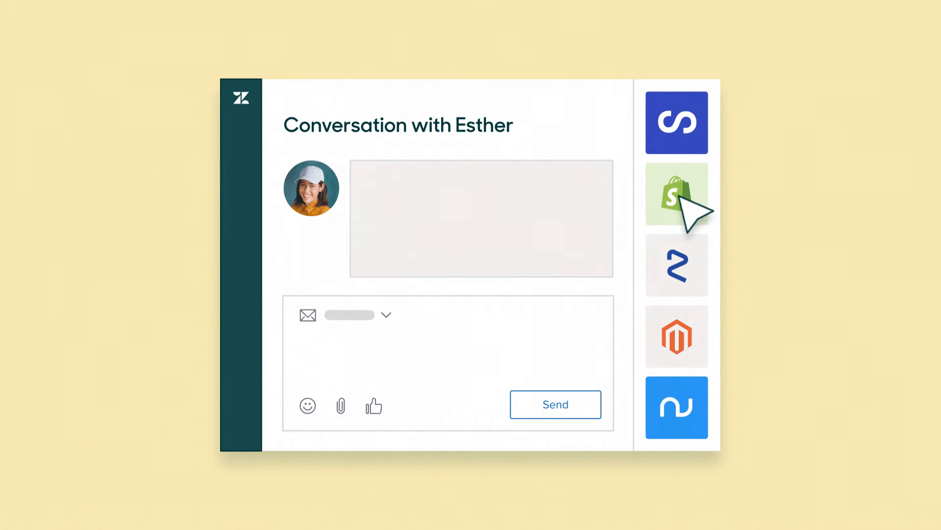
Refund Shopify order #1005 for Woolly clothes from the ticket's Shopify app
left_click(677, 193)
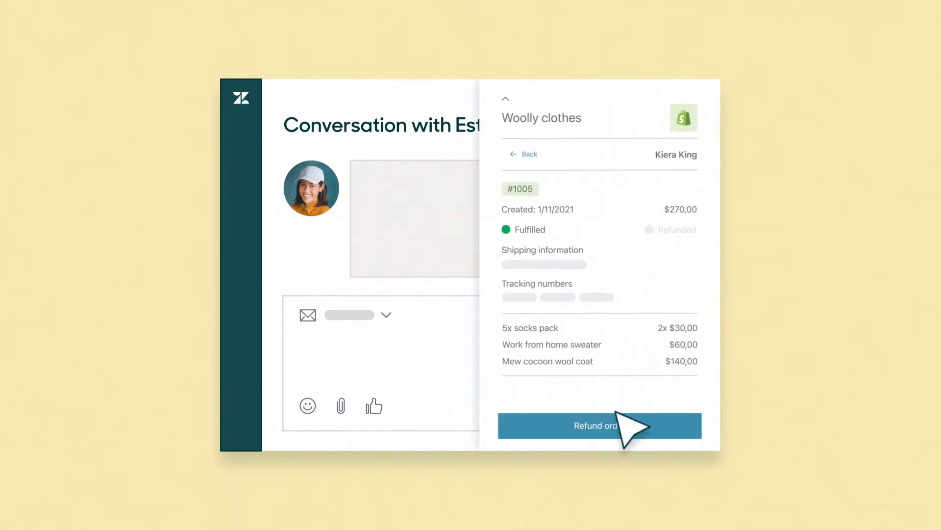
left_click(598, 425)
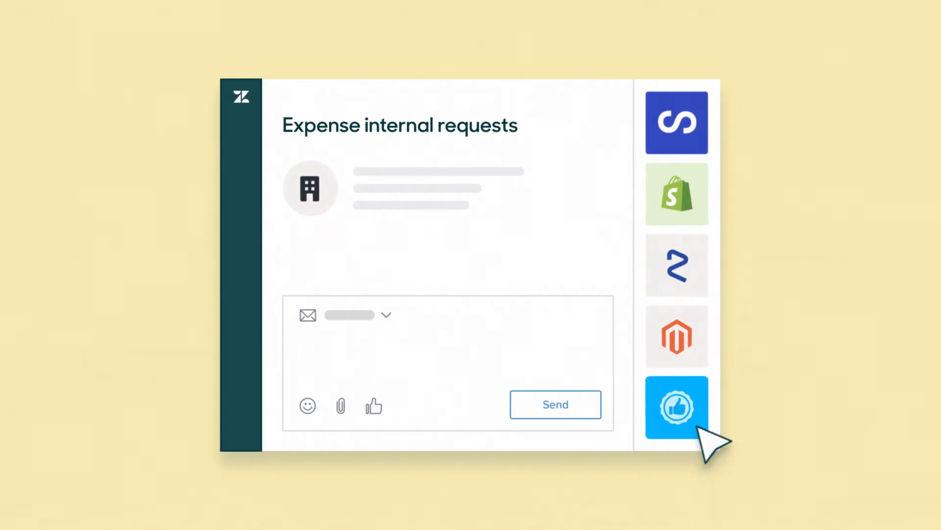
Start the Approvals app on the Expense internal requests ticket
left_click(676, 406)
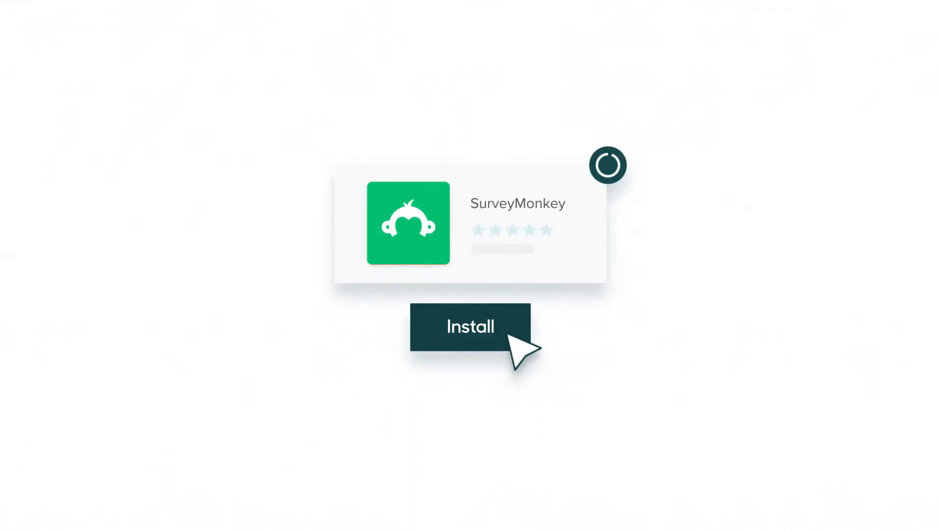
Install the SurveyMonkey app from its card in the app directory
left_click(471, 326)
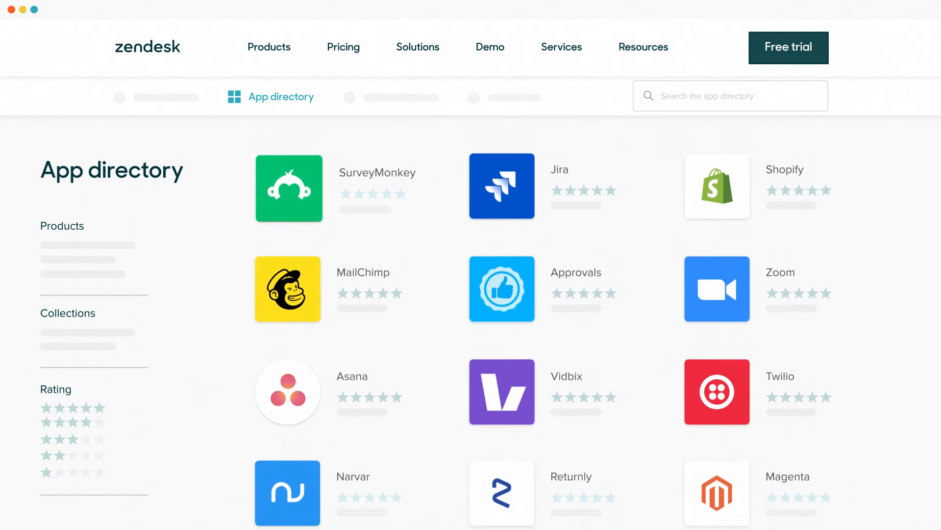